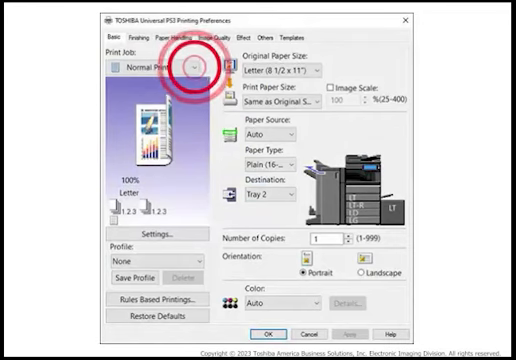
Switch the Print Job type from Normal Print to Proof Print and confirm
click(180, 68)
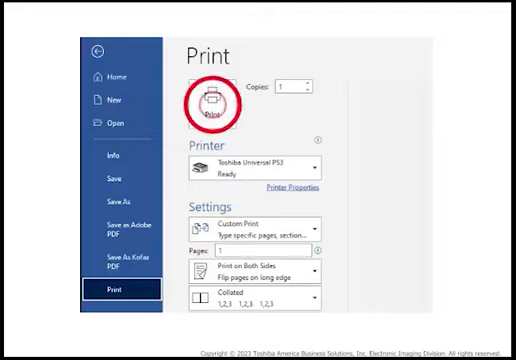
Send the Word document to the Toshiba Universal PCL6 printer as a proof job
click(212, 104)
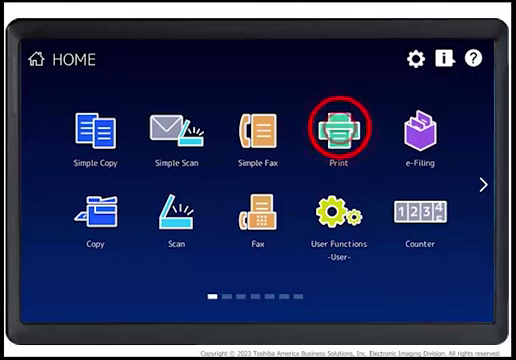
Show Proof jobs in the e-STUDIO Print screen and select the waiting proof job
click(344, 130)
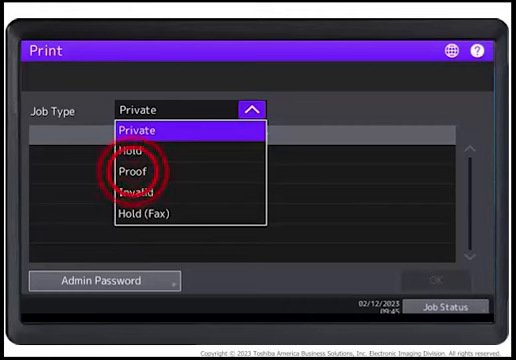
click(130, 176)
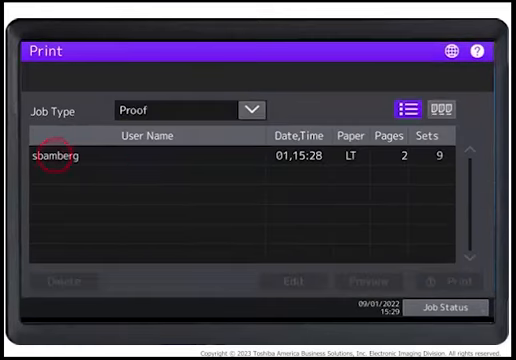
click(56, 158)
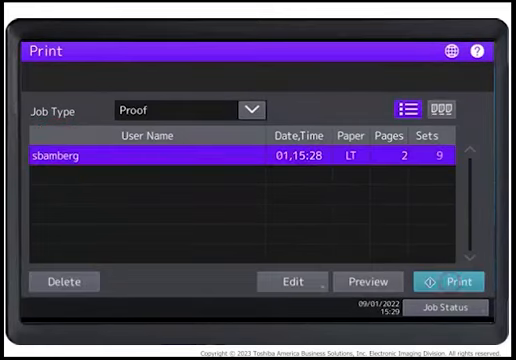